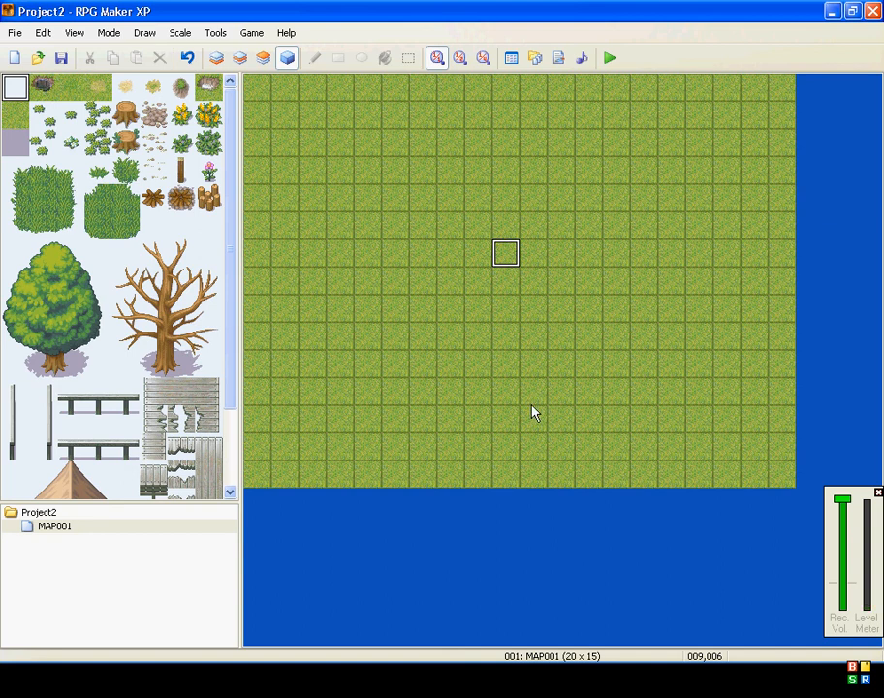
mouse_move(463, 240)
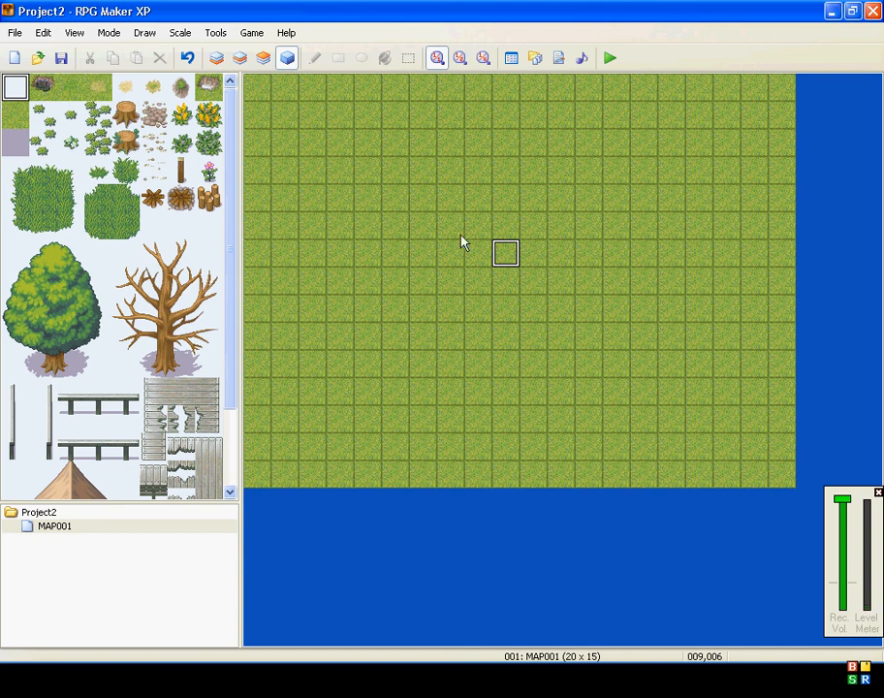
mouse_move(473, 267)
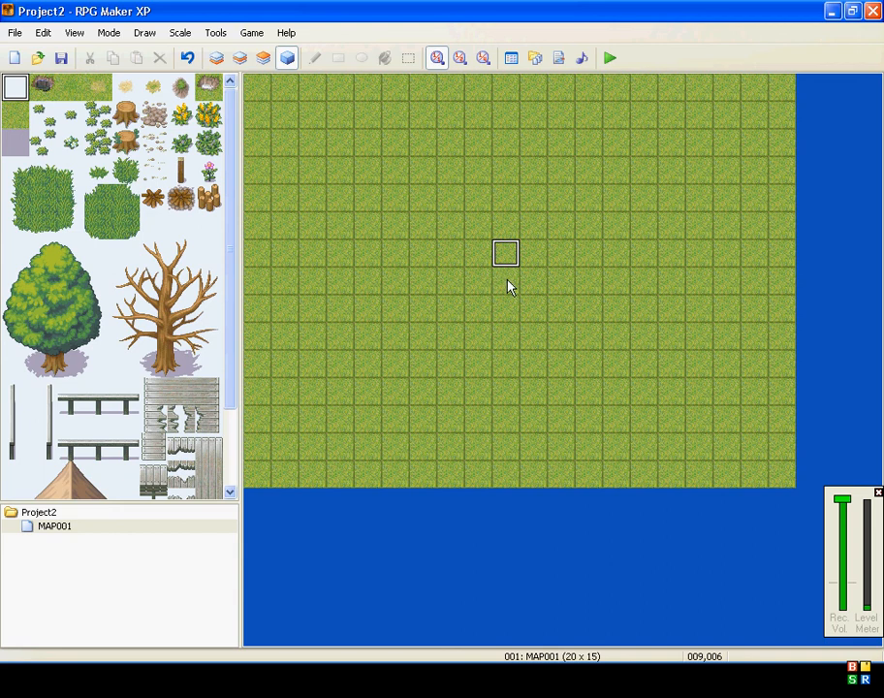
mouse_move(506, 281)
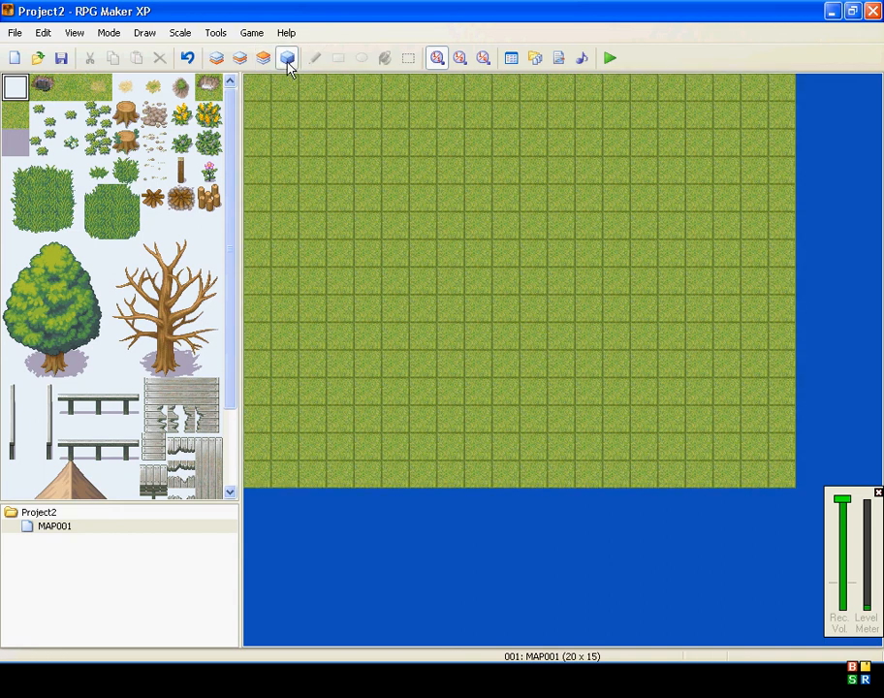
Create a new event on the map tile, adding a second event page and deleting it again.
click(286, 57)
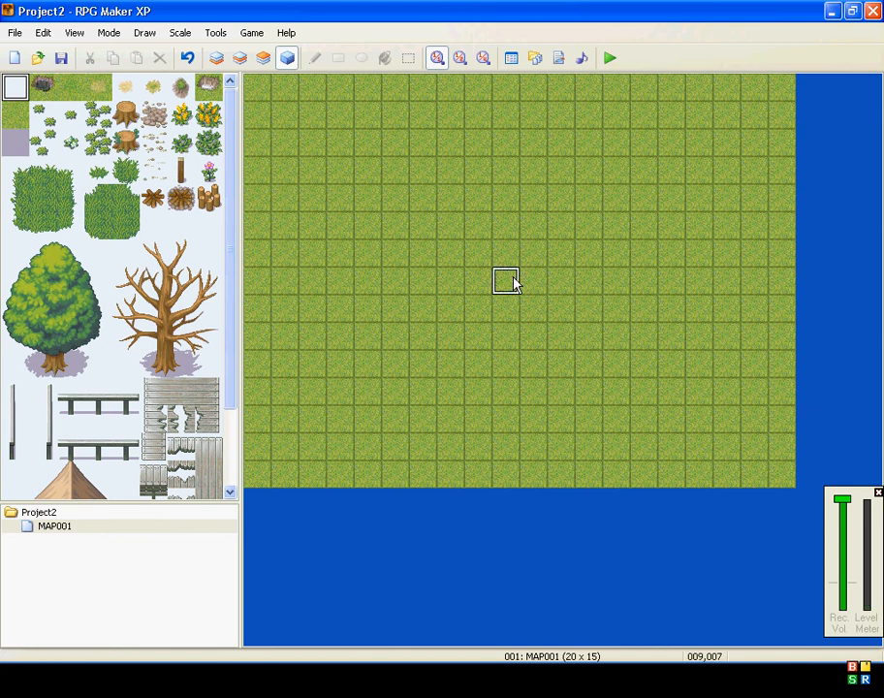
double_click(505, 281)
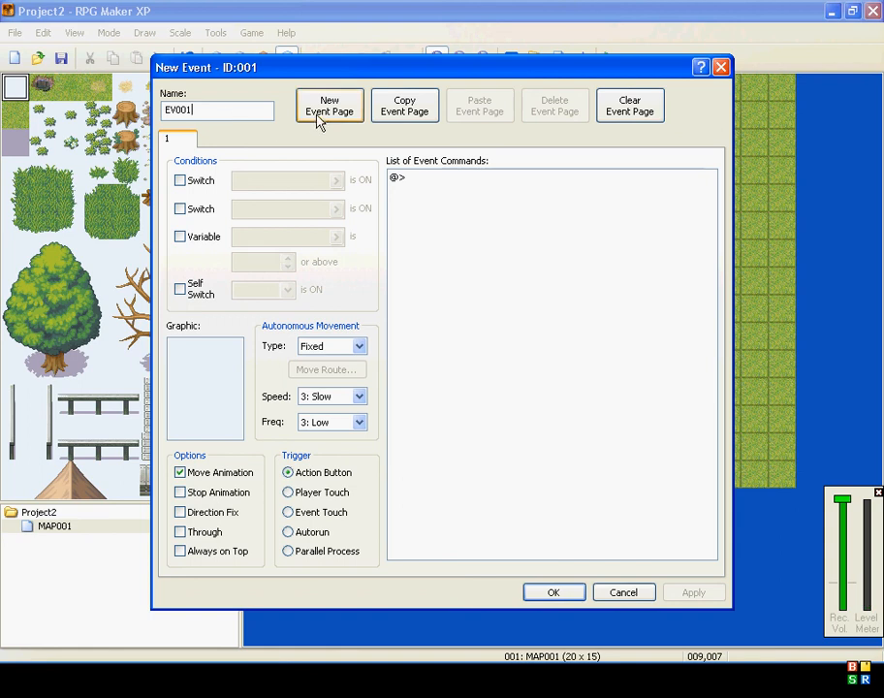
click(328, 105)
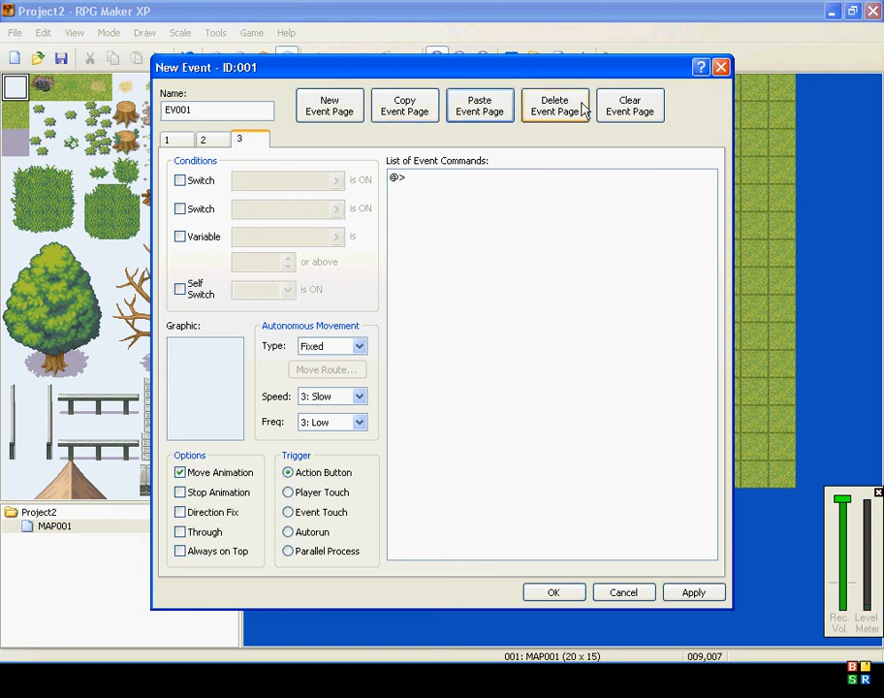
click(555, 105)
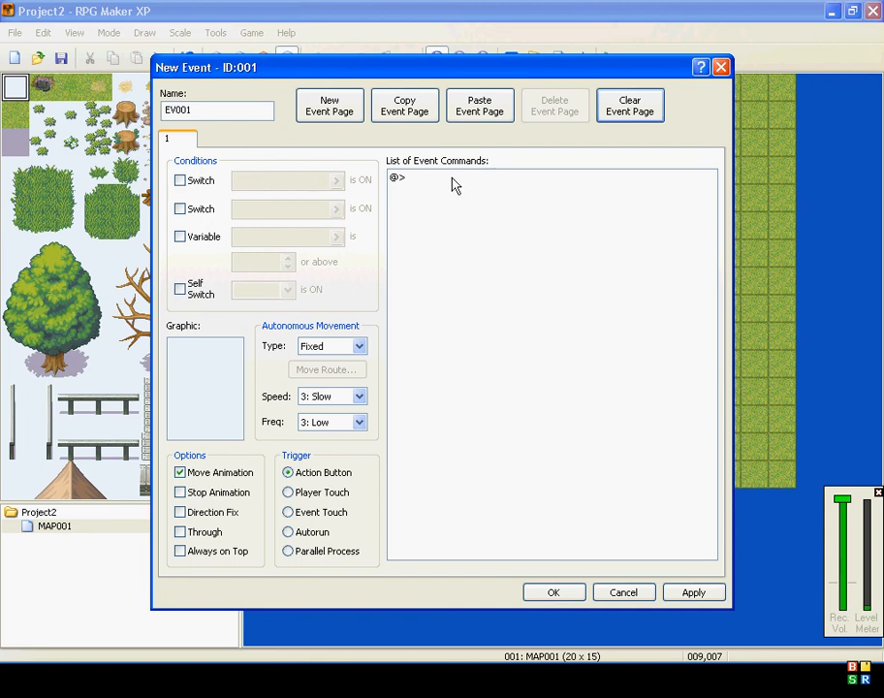
click(398, 178)
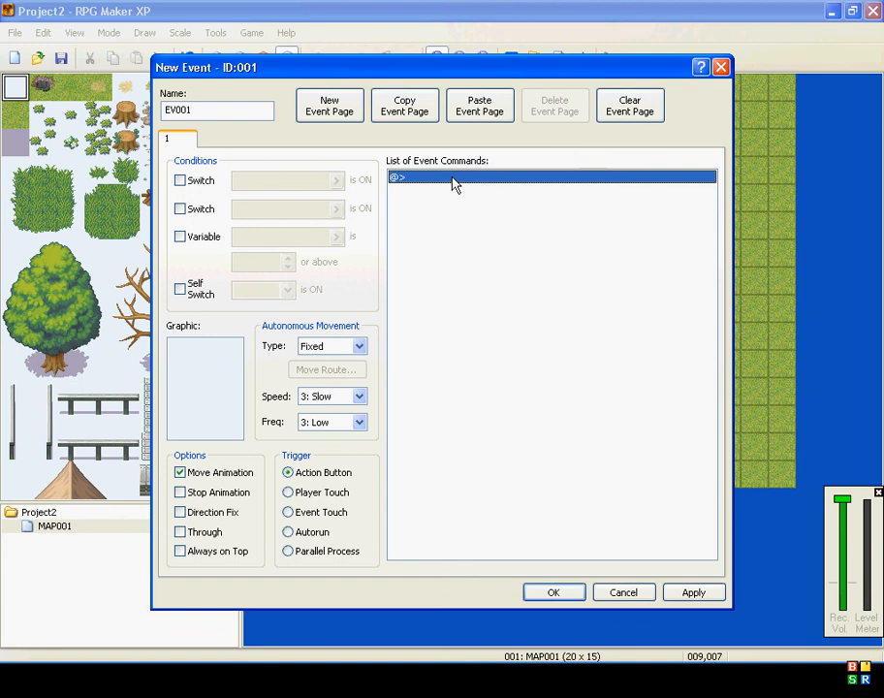
click(204, 387)
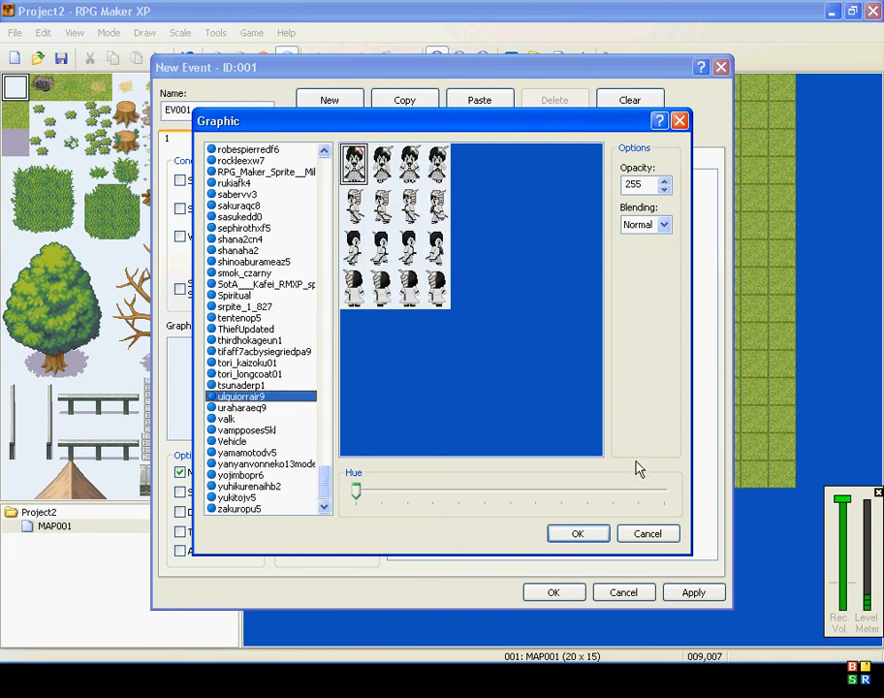
click(648, 533)
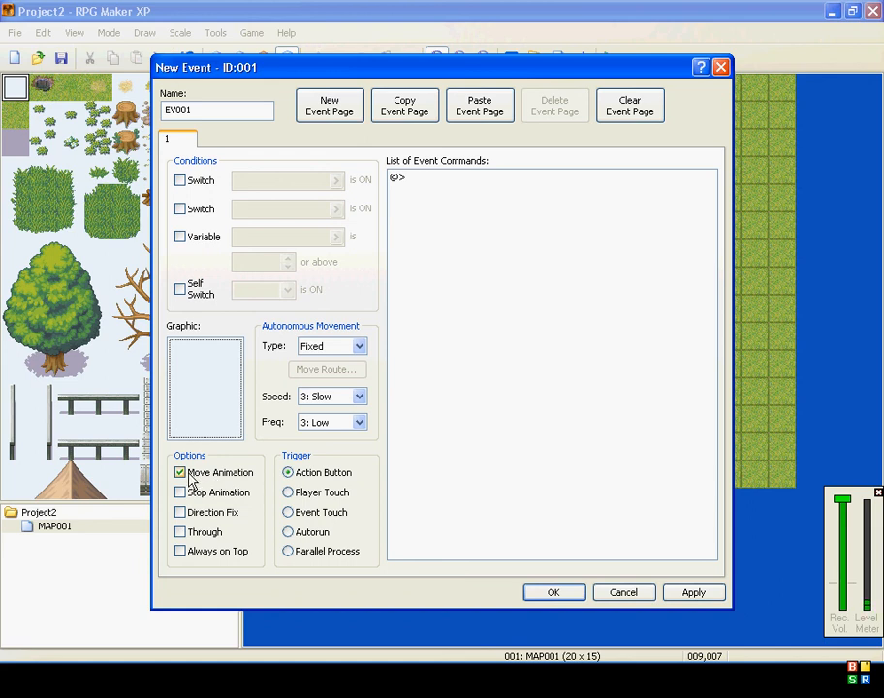
click(180, 471)
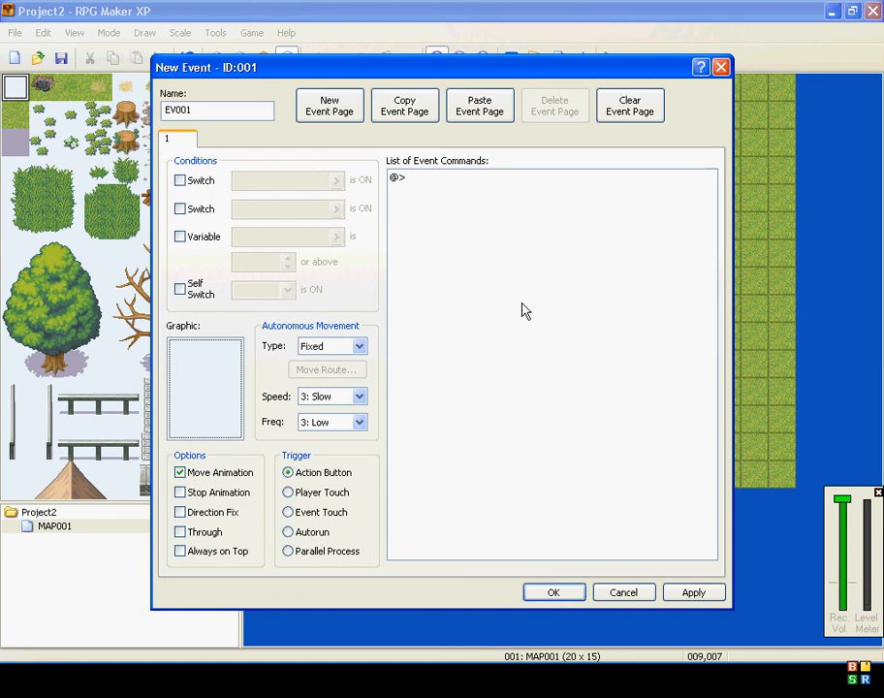
mouse_move(434, 282)
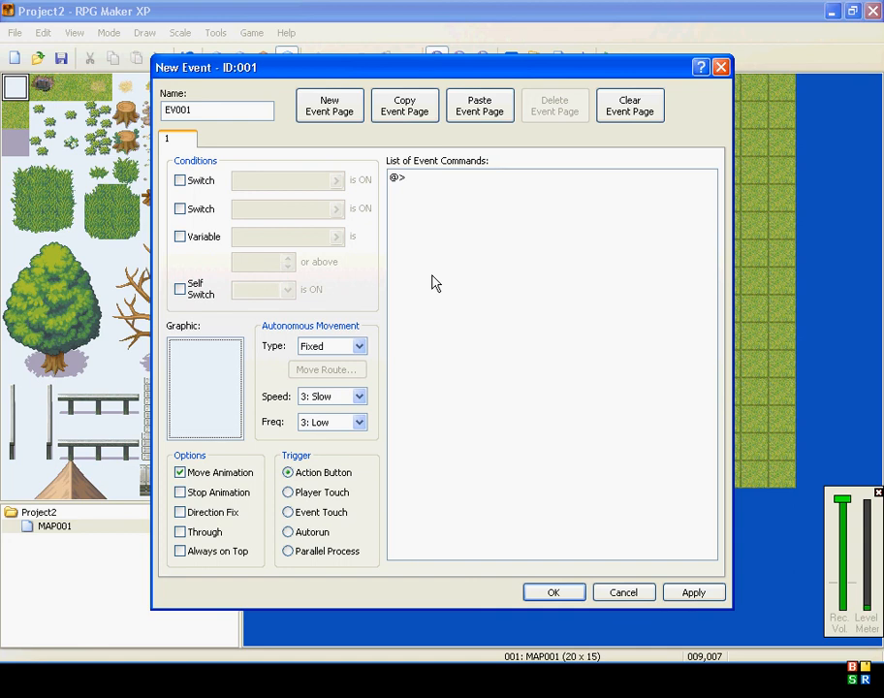
mouse_move(278, 472)
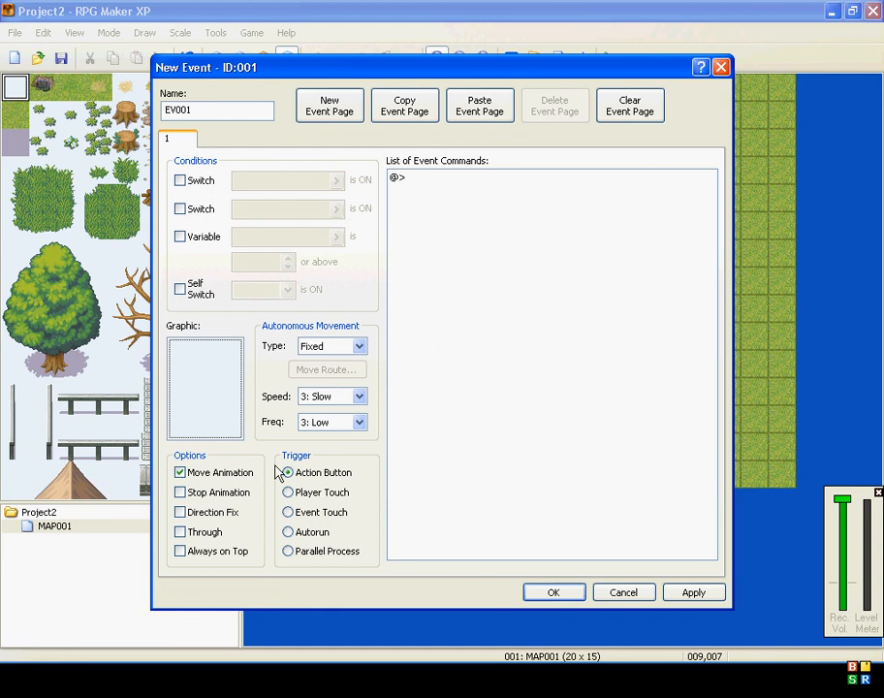
click(205, 387)
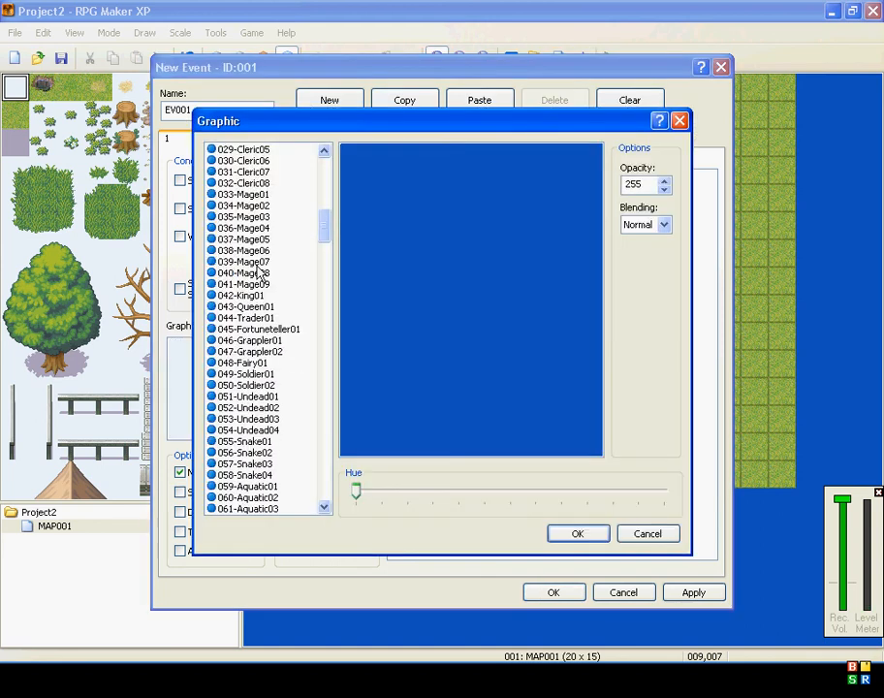
click(242, 250)
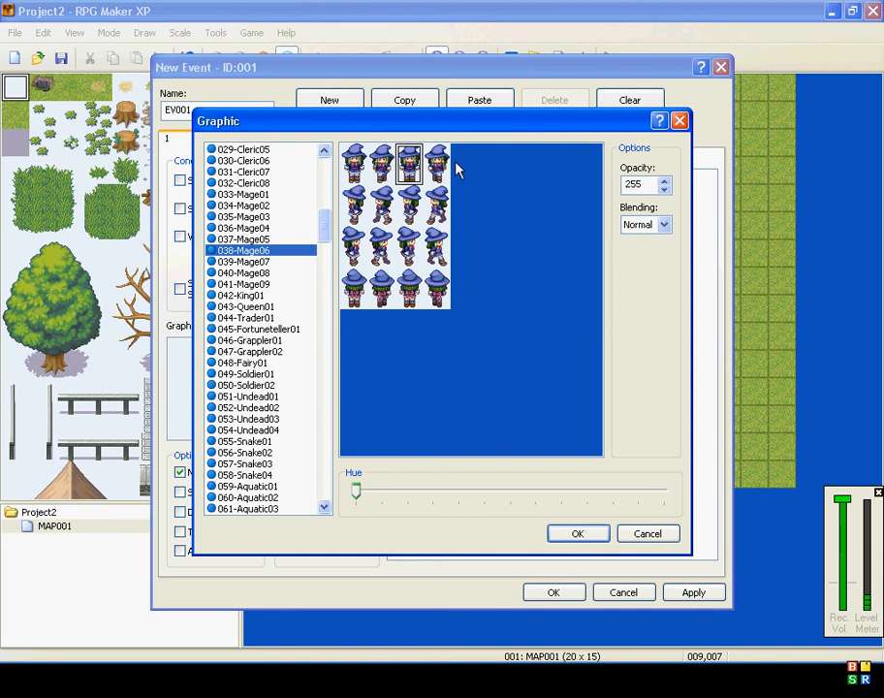
click(435, 162)
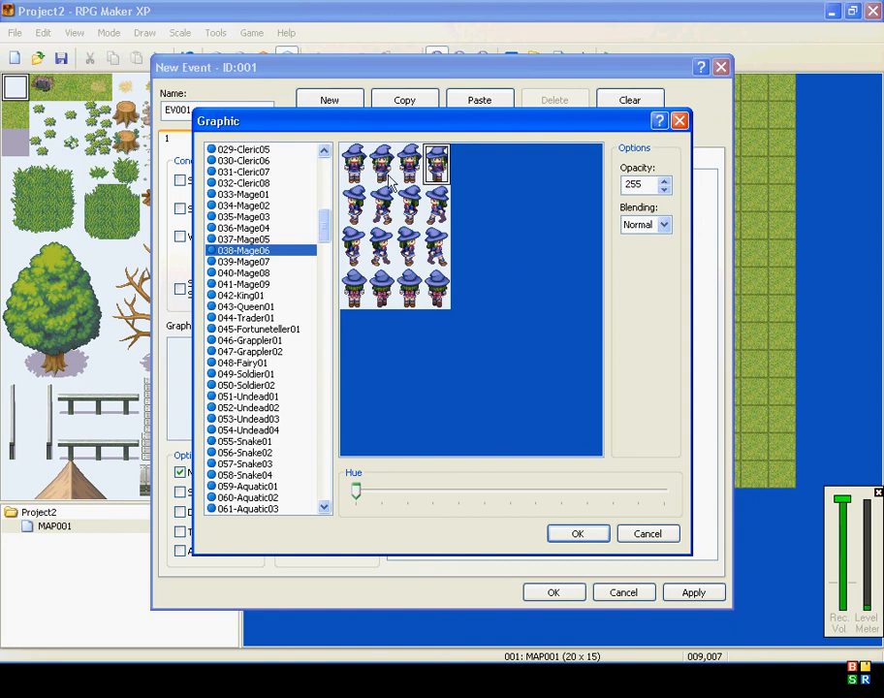
mouse_move(586, 124)
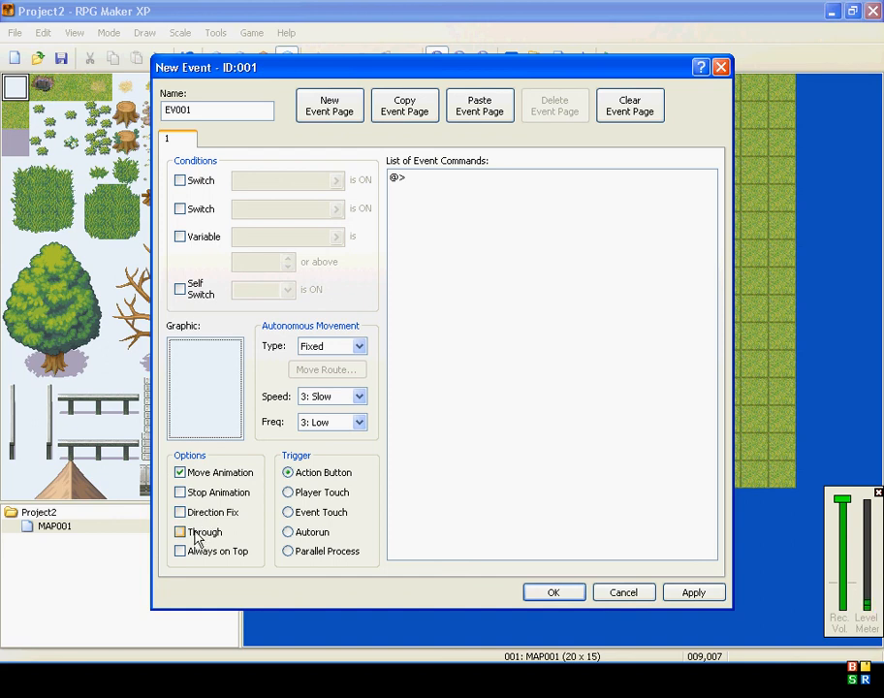
mouse_move(198, 560)
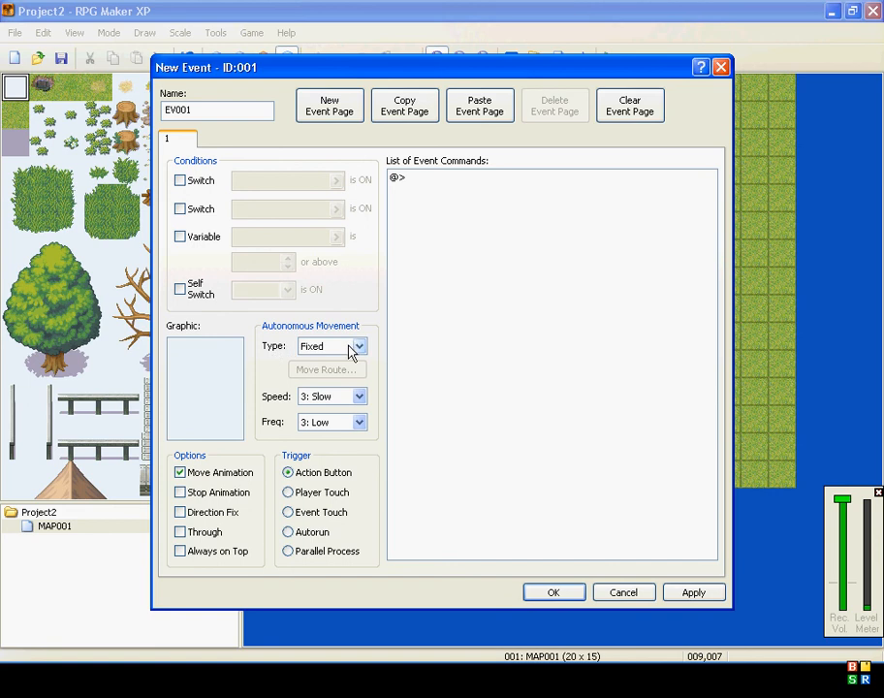
click(359, 346)
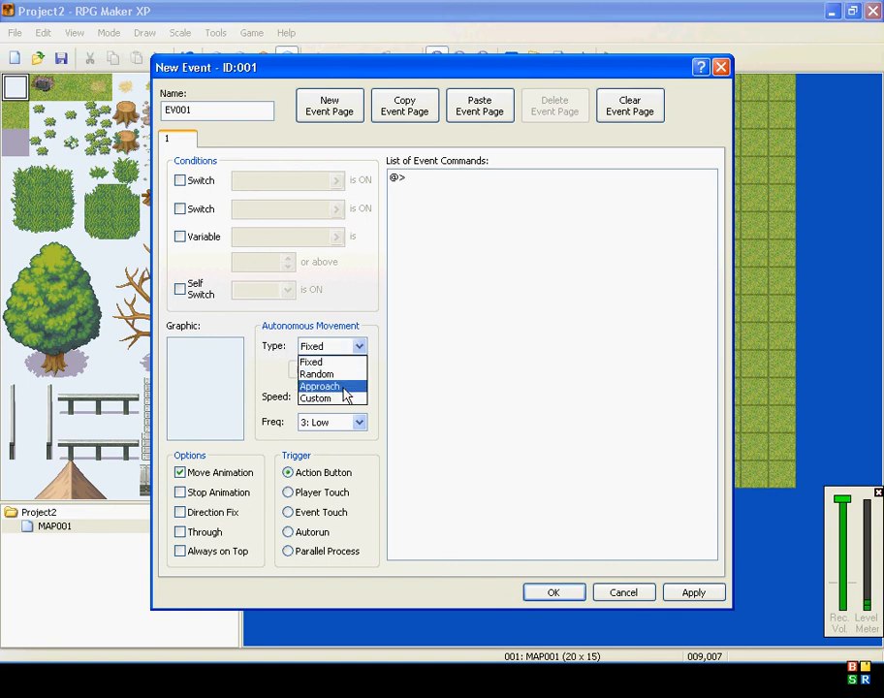
mouse_move(329, 361)
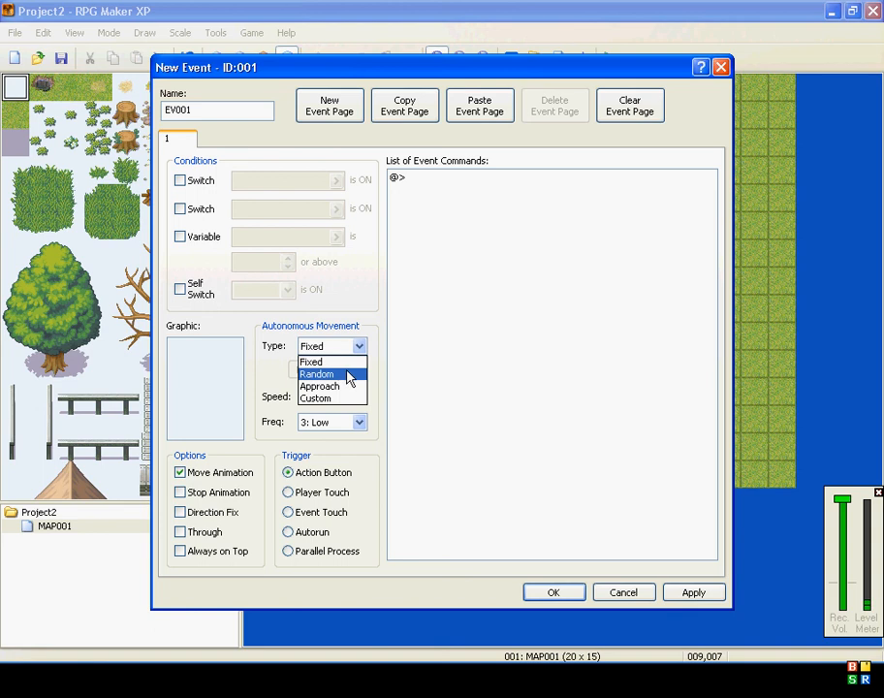
mouse_move(339, 386)
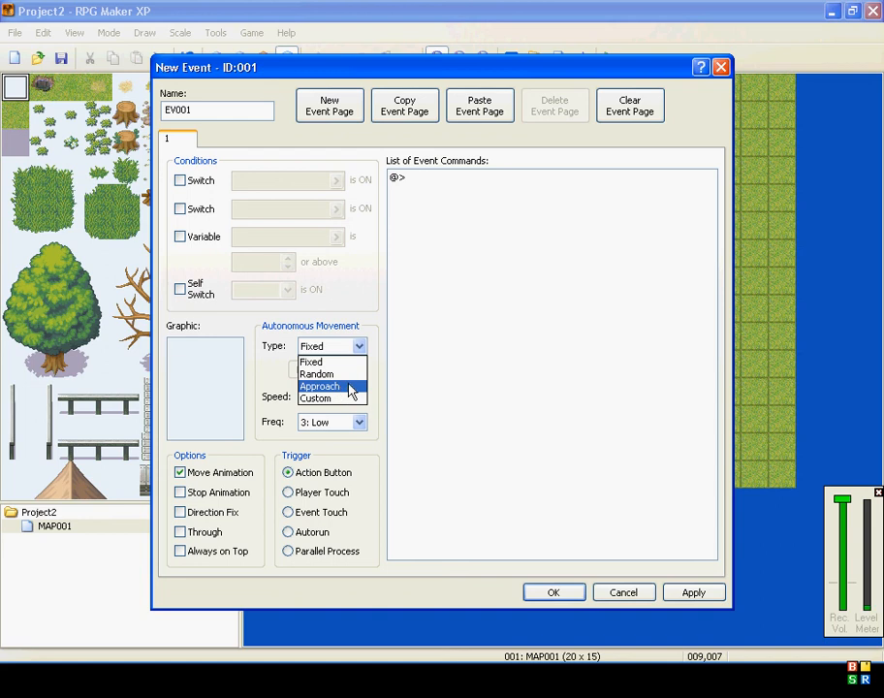
mouse_move(314, 397)
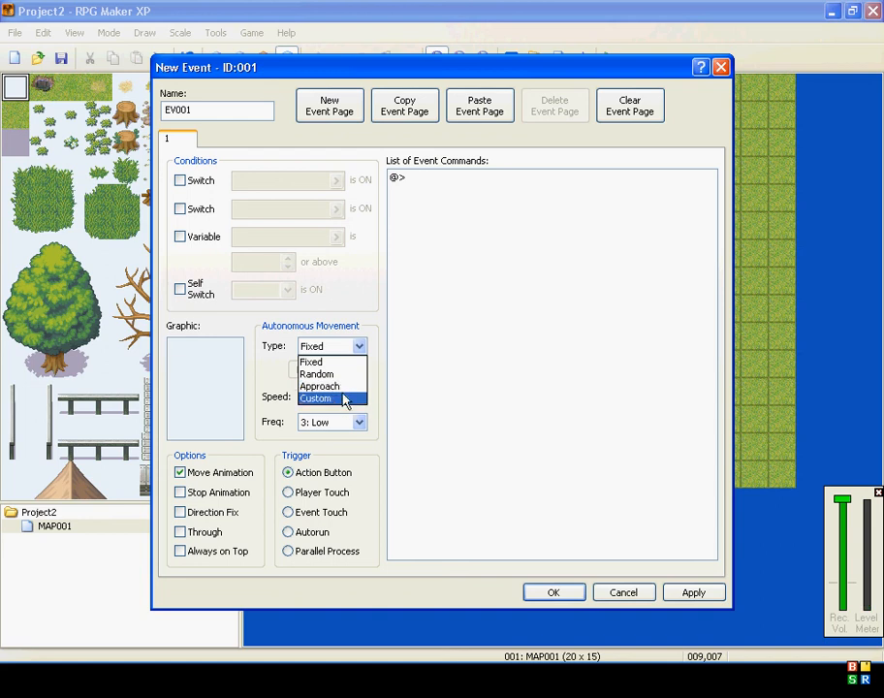
click(310, 361)
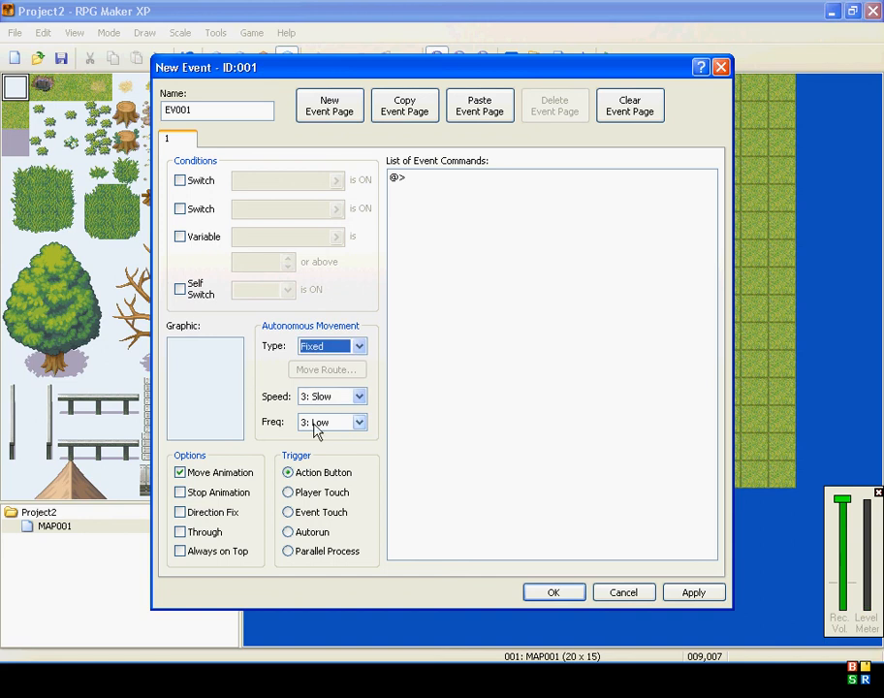
click(357, 395)
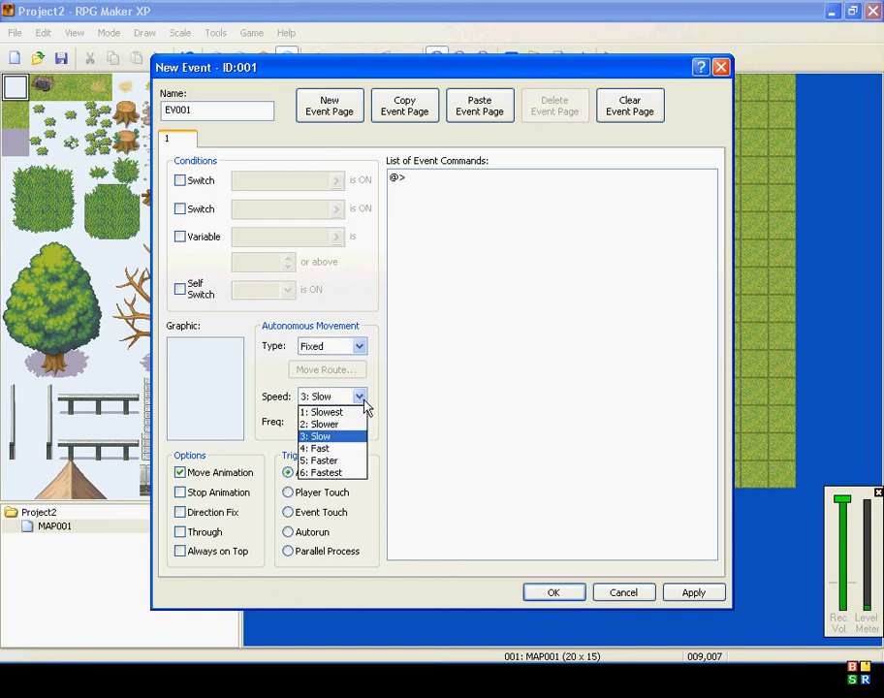
mouse_move(356, 447)
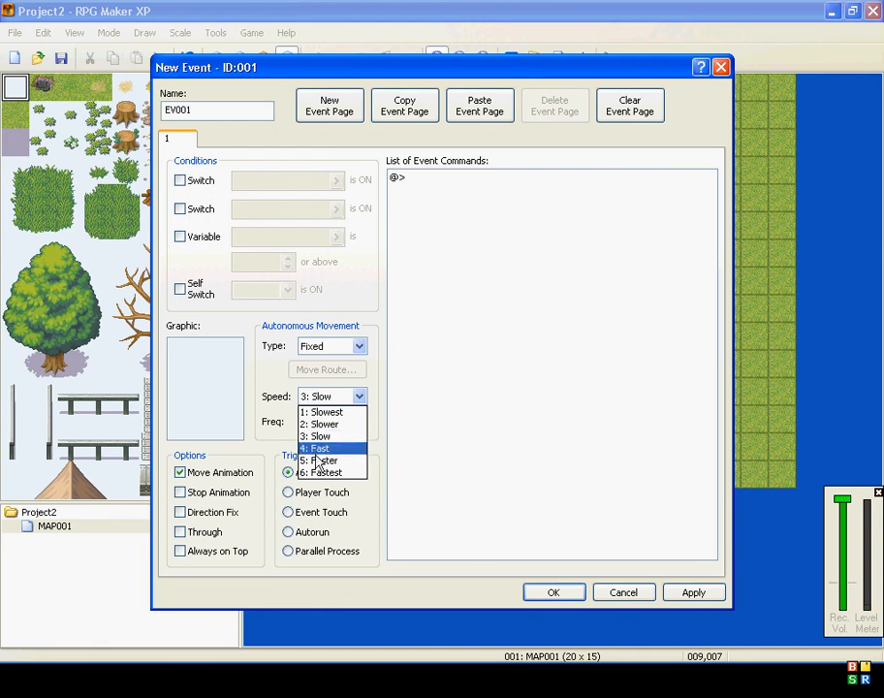
mouse_move(339, 425)
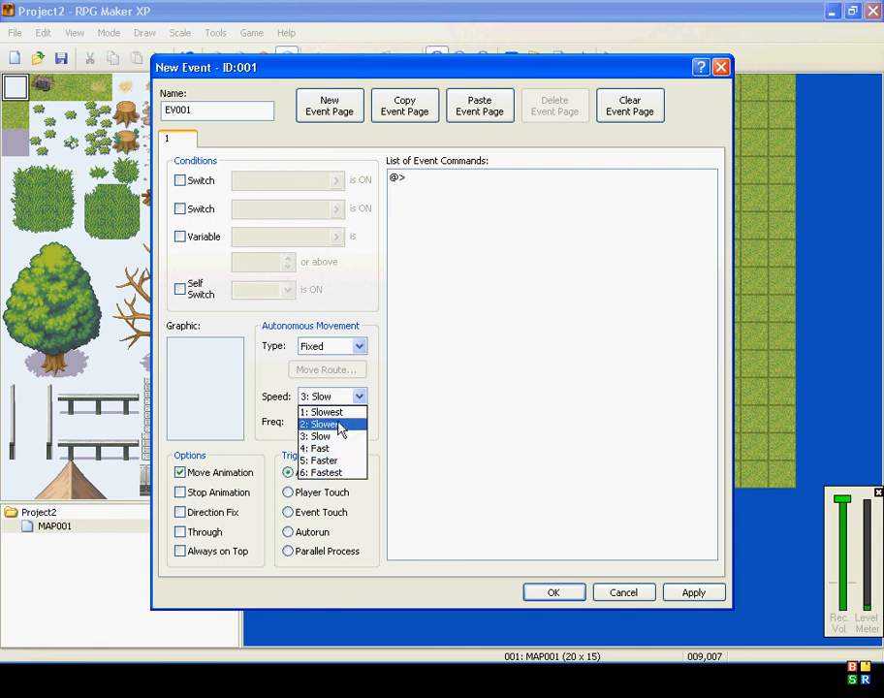
click(317, 435)
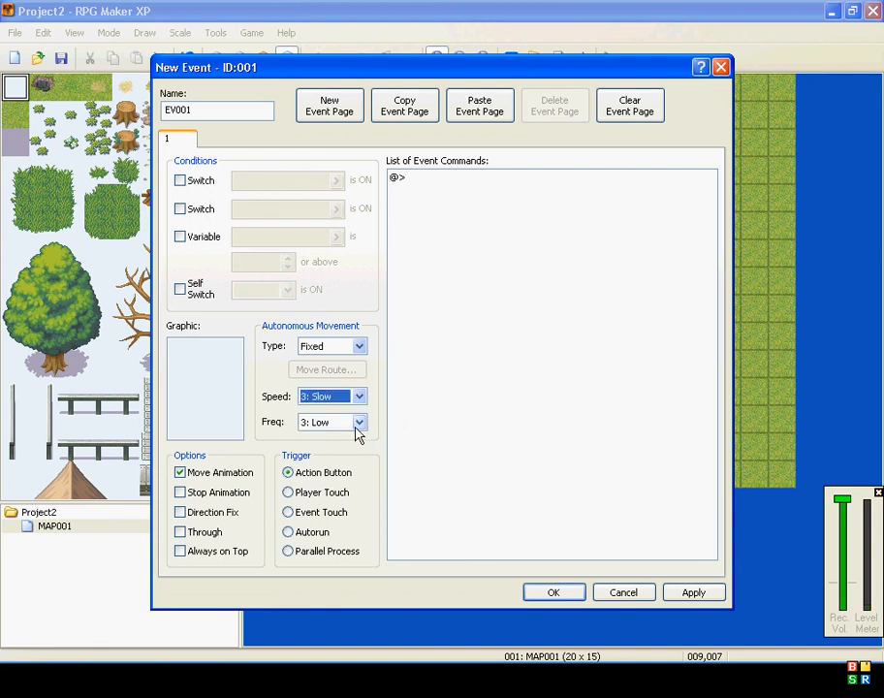
click(331, 422)
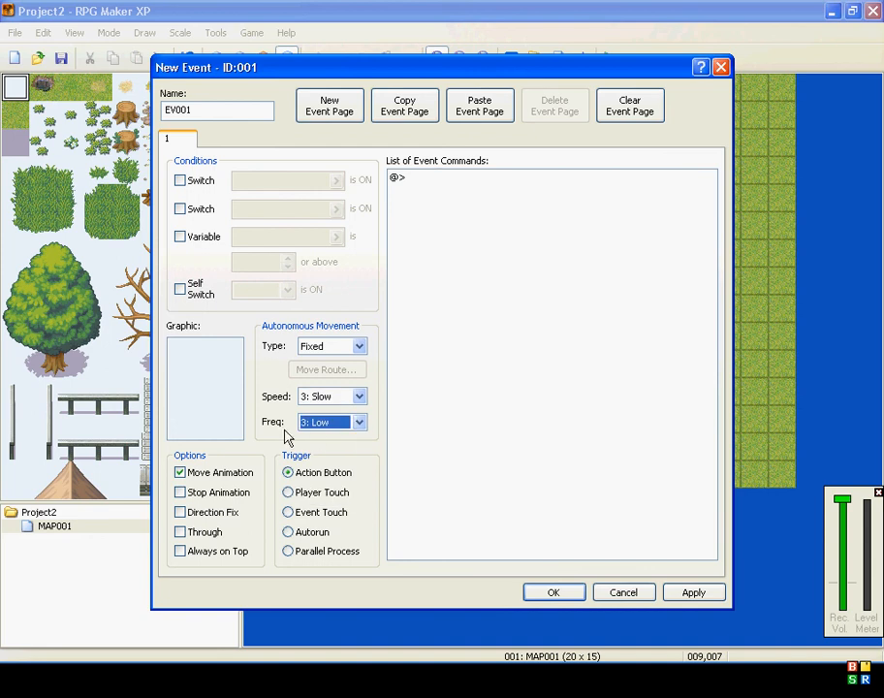
click(357, 421)
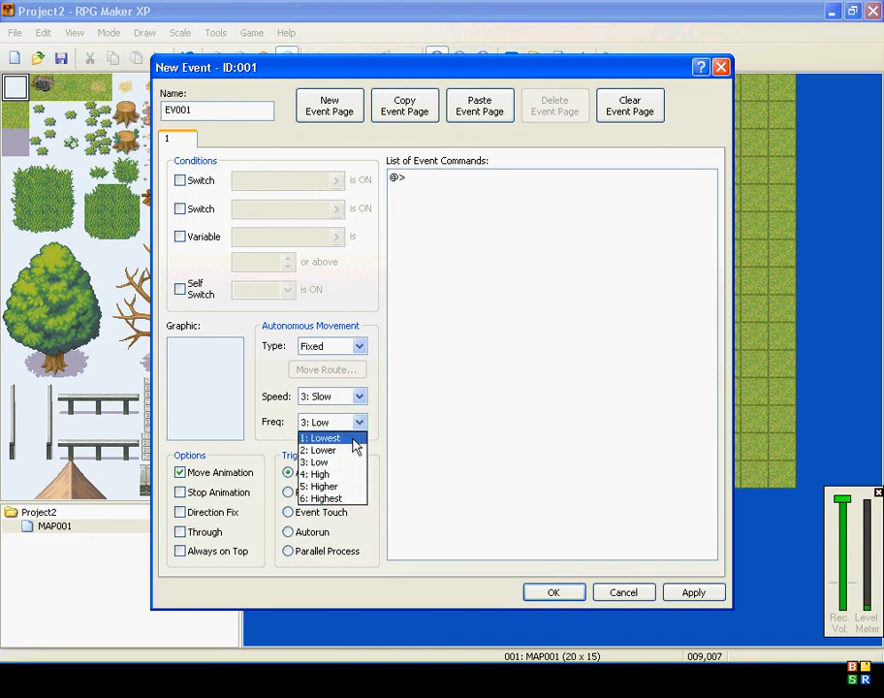
mouse_move(347, 485)
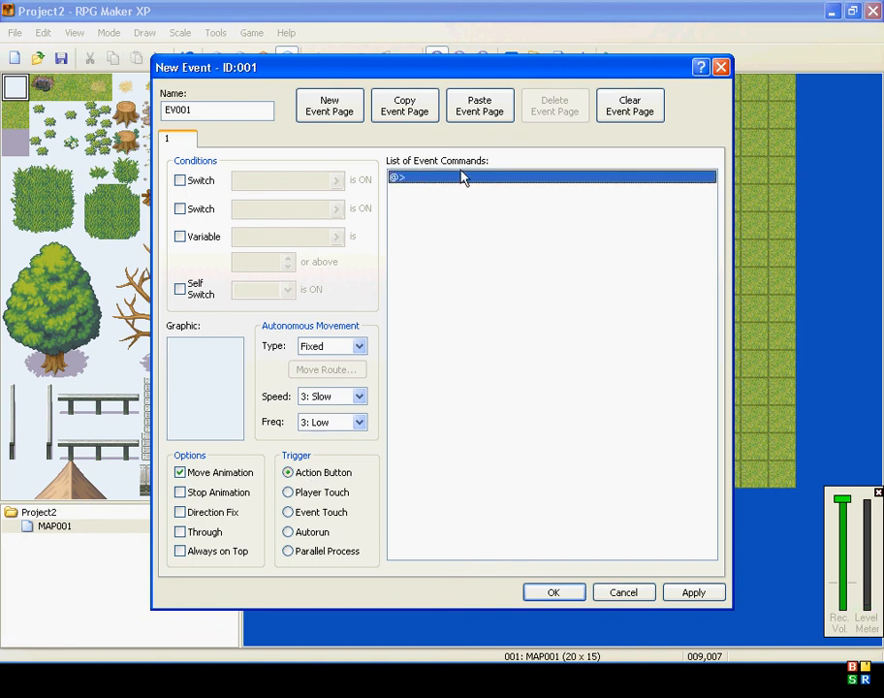
mouse_move(465, 189)
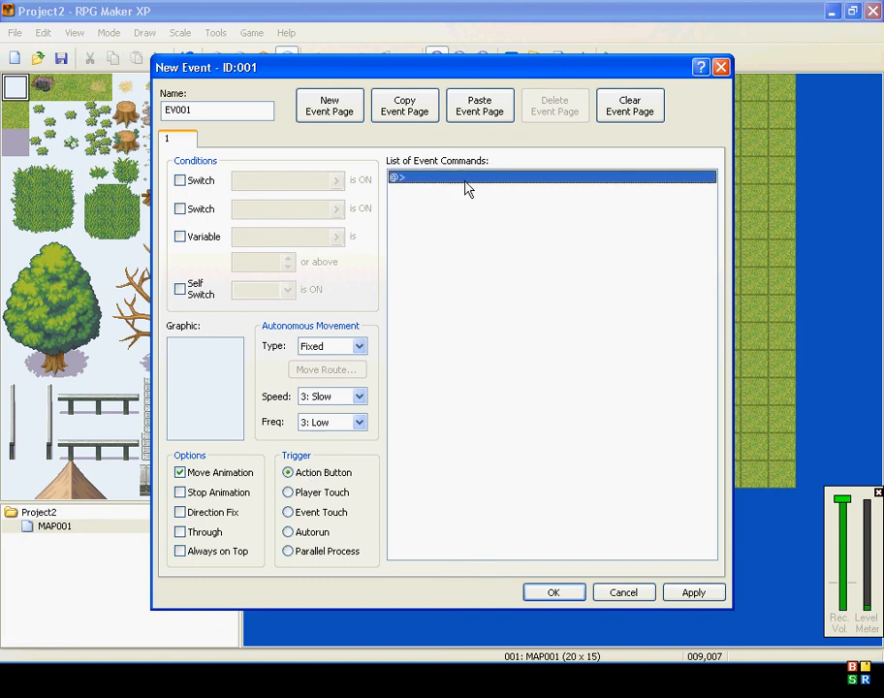
Try the Player Touch, Event Touch and Parallel Process triggers, then confirm EV001 with Autorun.
click(288, 492)
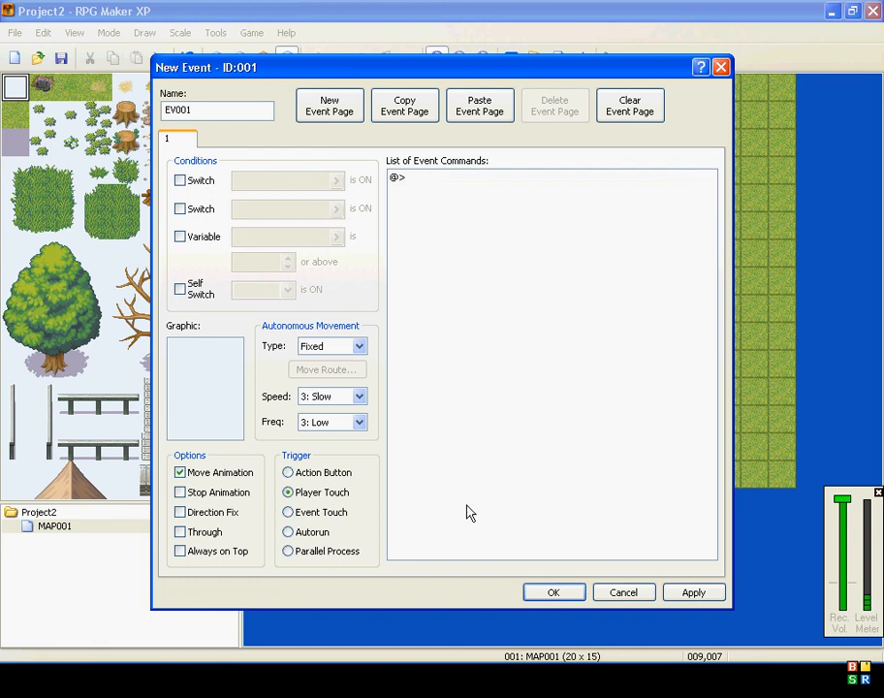
mouse_move(514, 510)
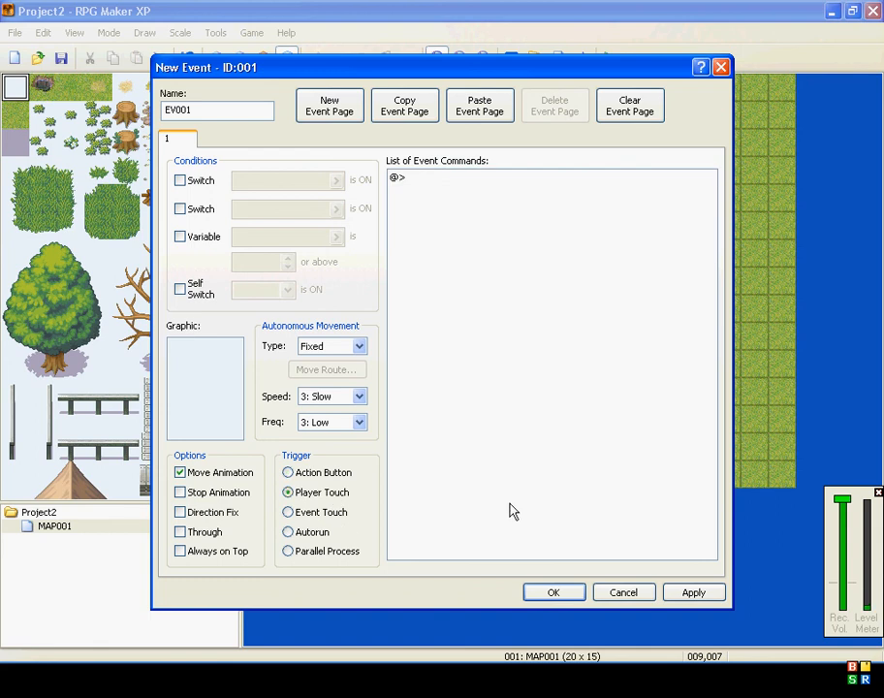
click(287, 511)
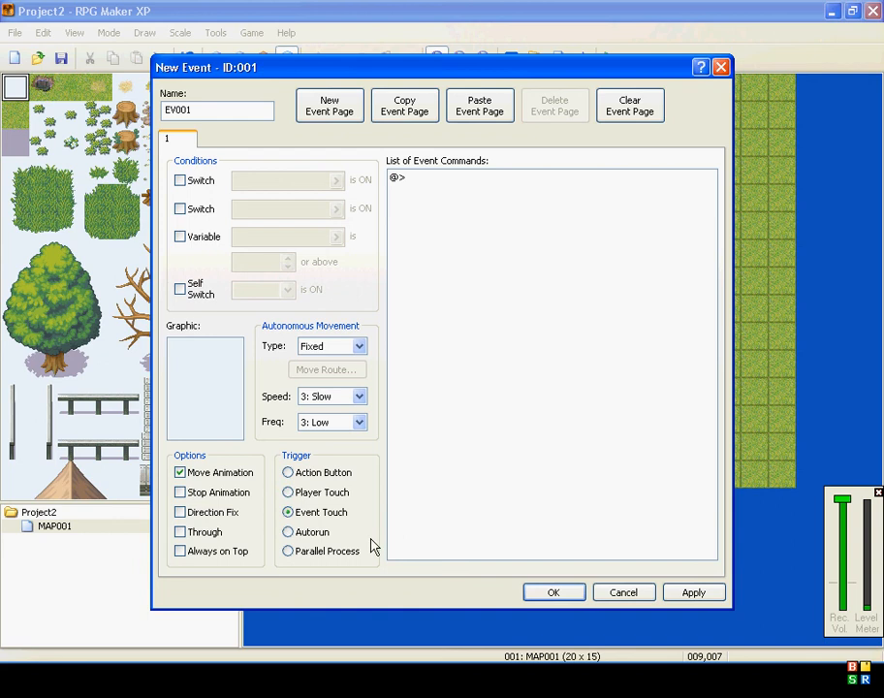
click(287, 550)
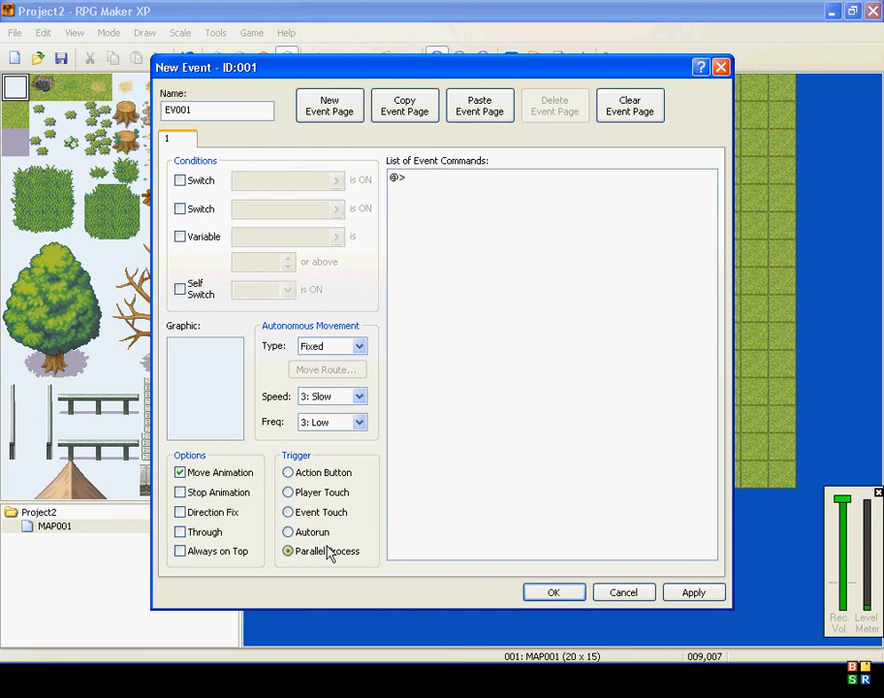
mouse_move(316, 558)
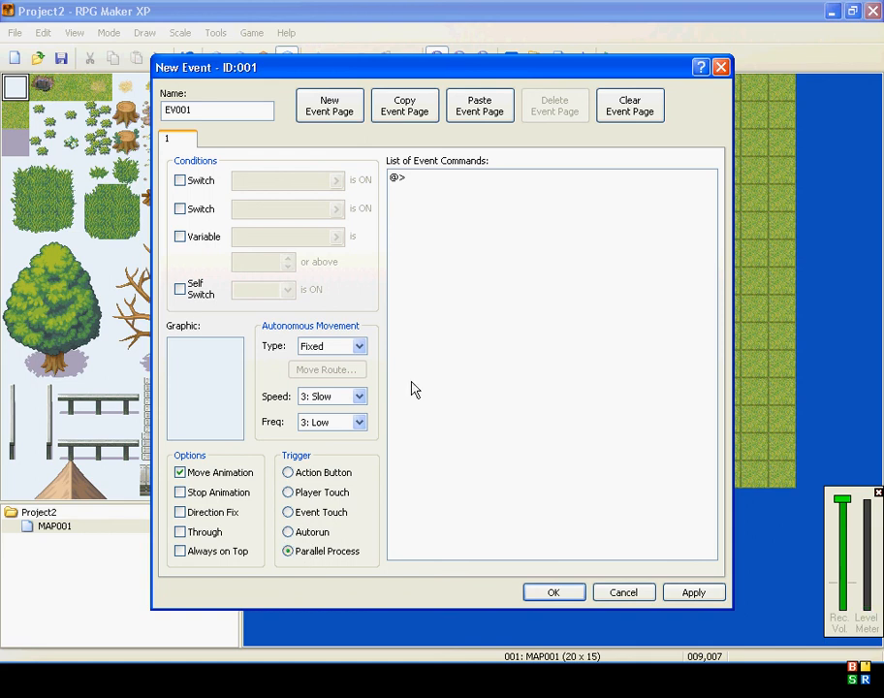
click(446, 177)
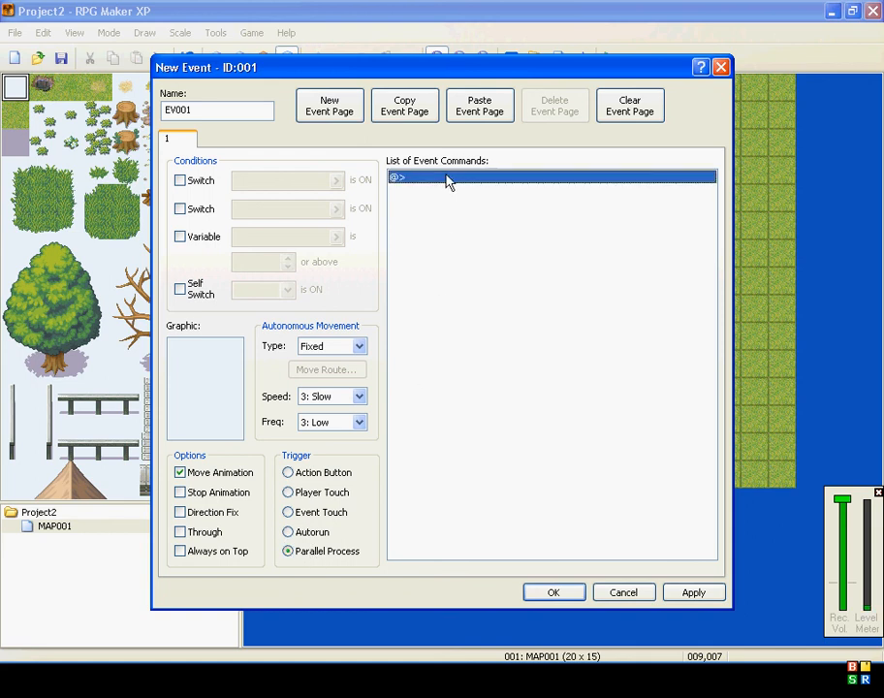
click(288, 531)
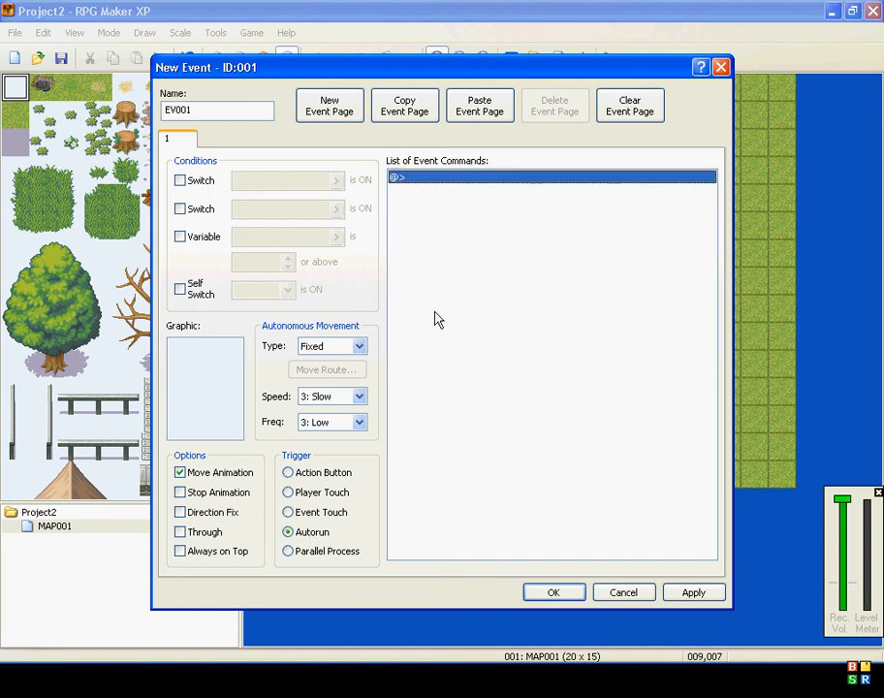
mouse_move(588, 179)
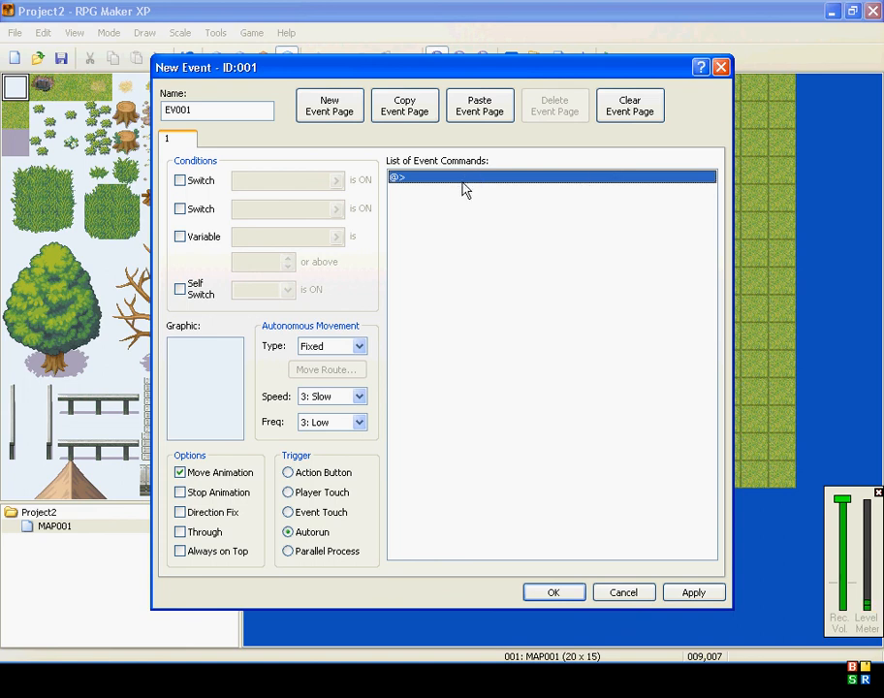
mouse_move(457, 180)
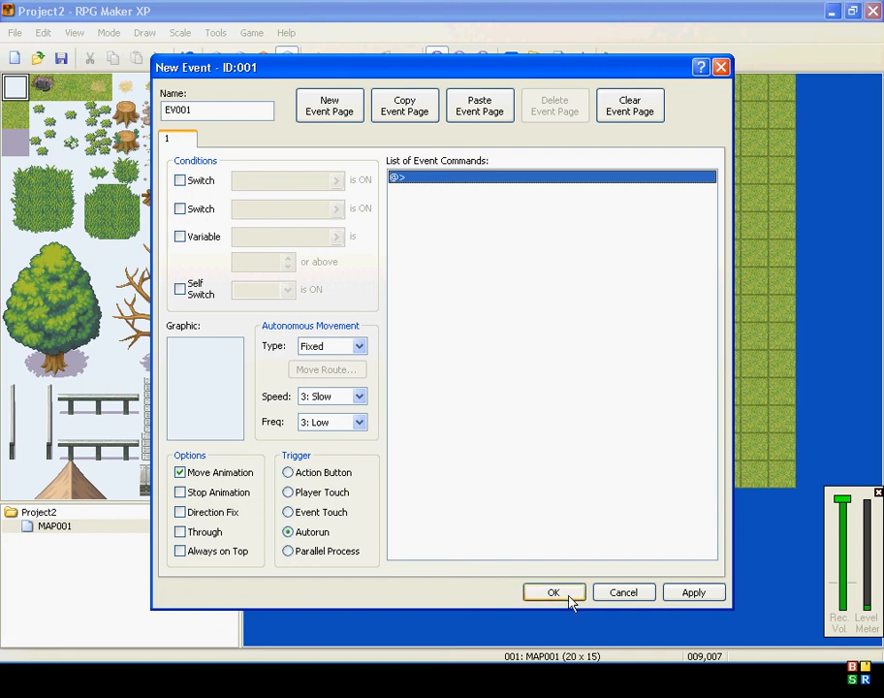
click(553, 592)
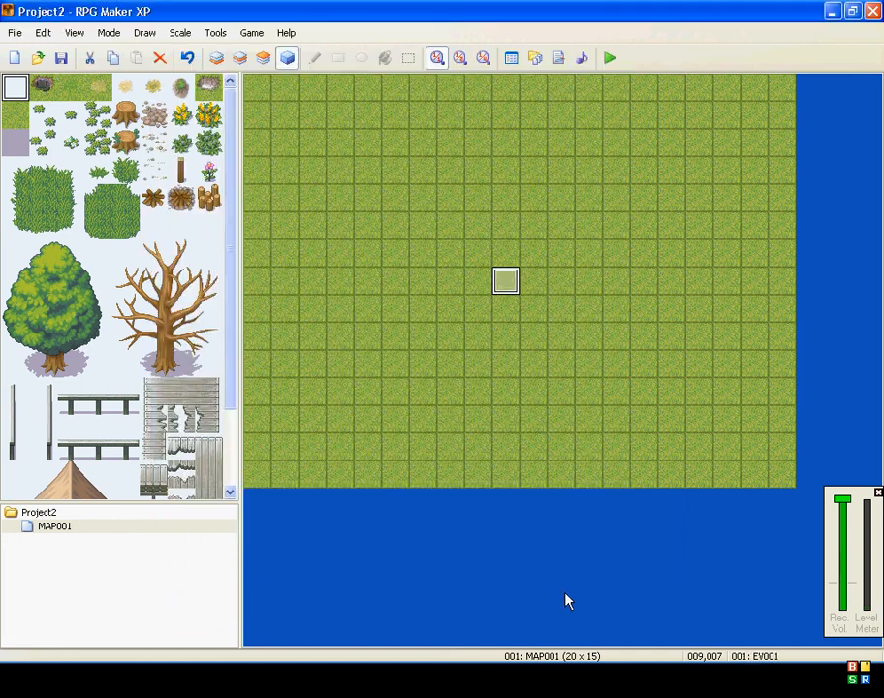